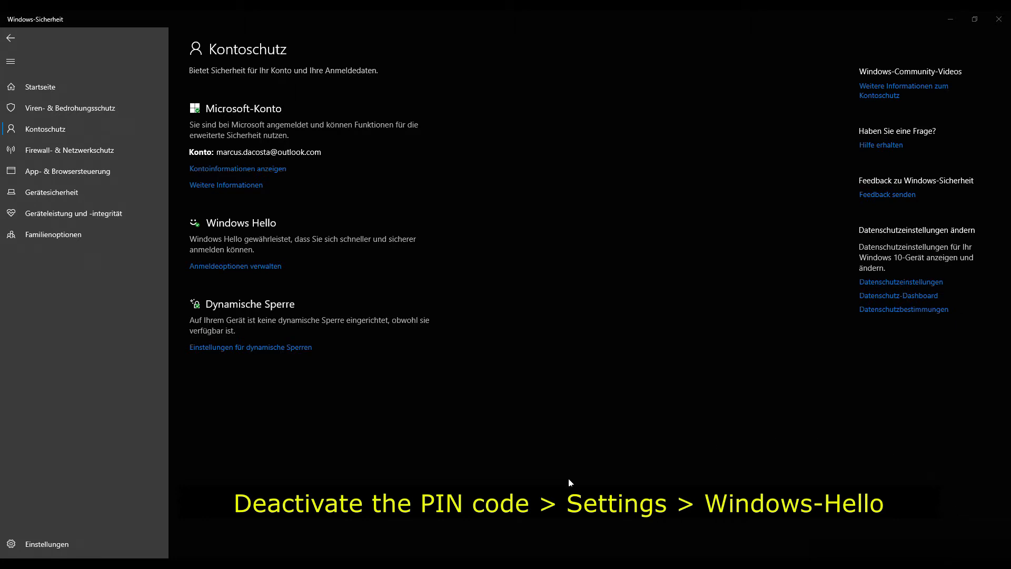
mouse_move(245, 236)
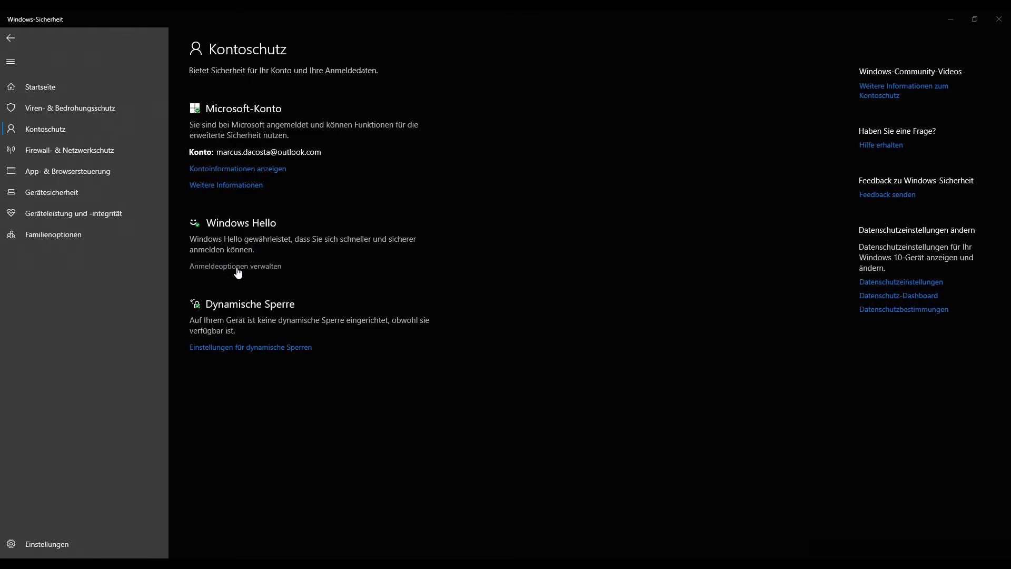
Turn off 'Windows Hello-Anmeldung für Microsoft-Konten erforderlich' in the sign-in options.
click(236, 266)
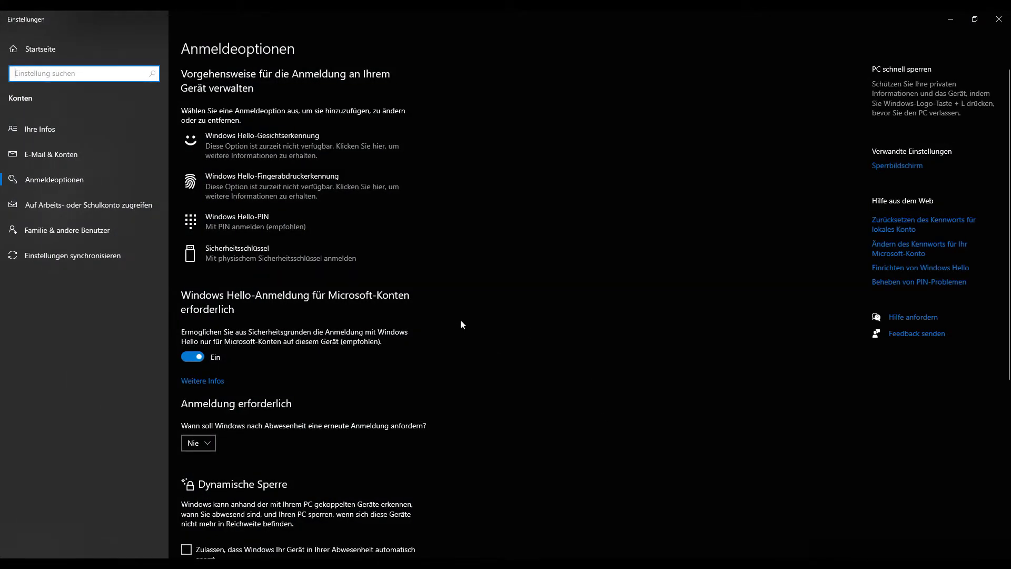
mouse_move(290, 304)
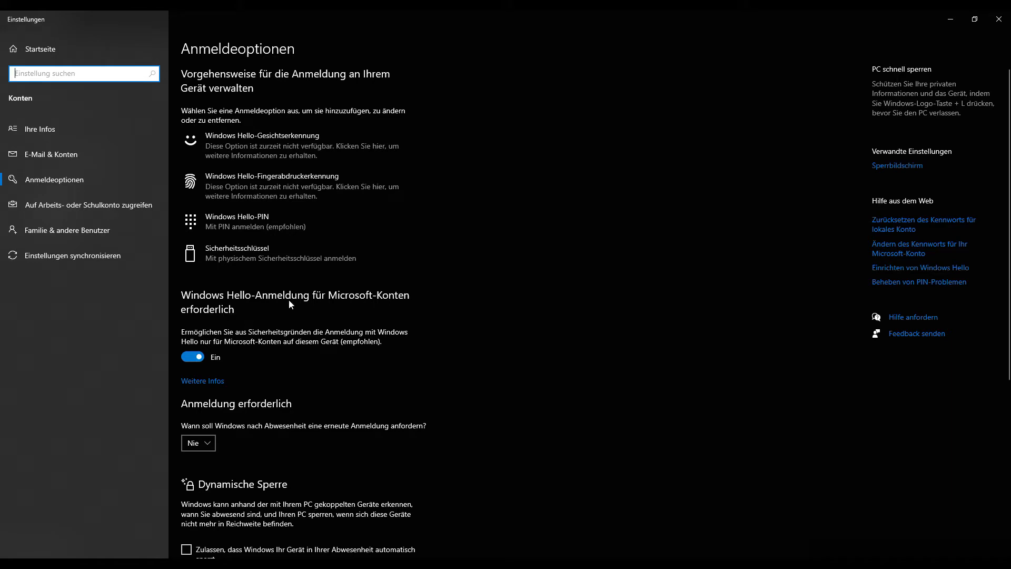
click(192, 356)
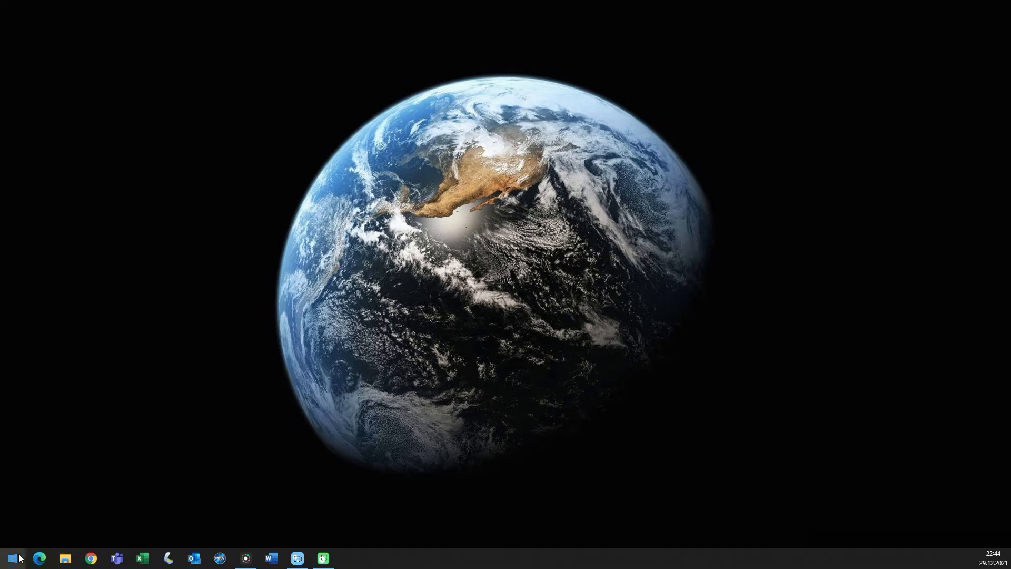
Search the Start menu for 'netplwiz' to launch Benutzerkonten.
click(13, 556)
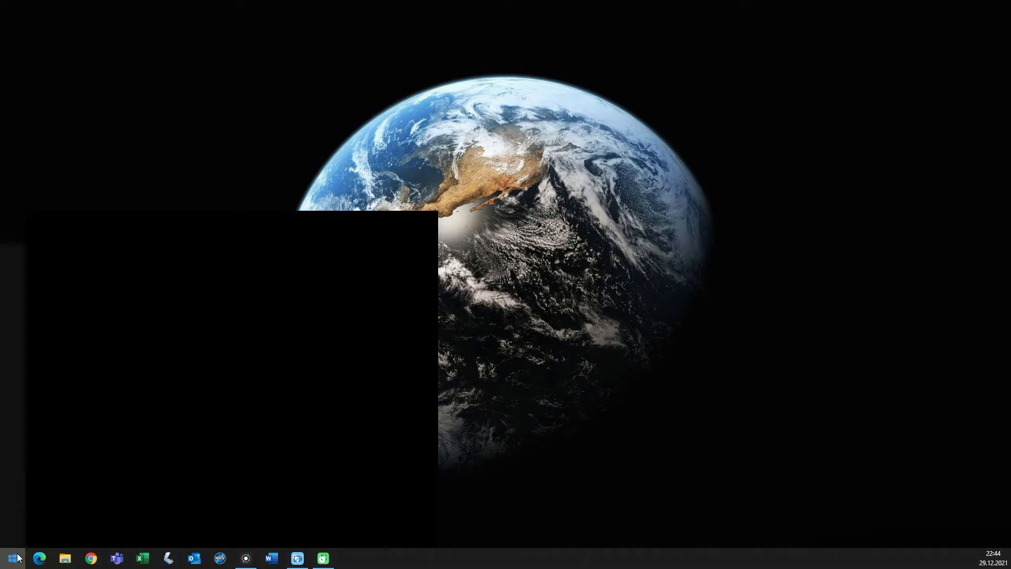
text(netpl)
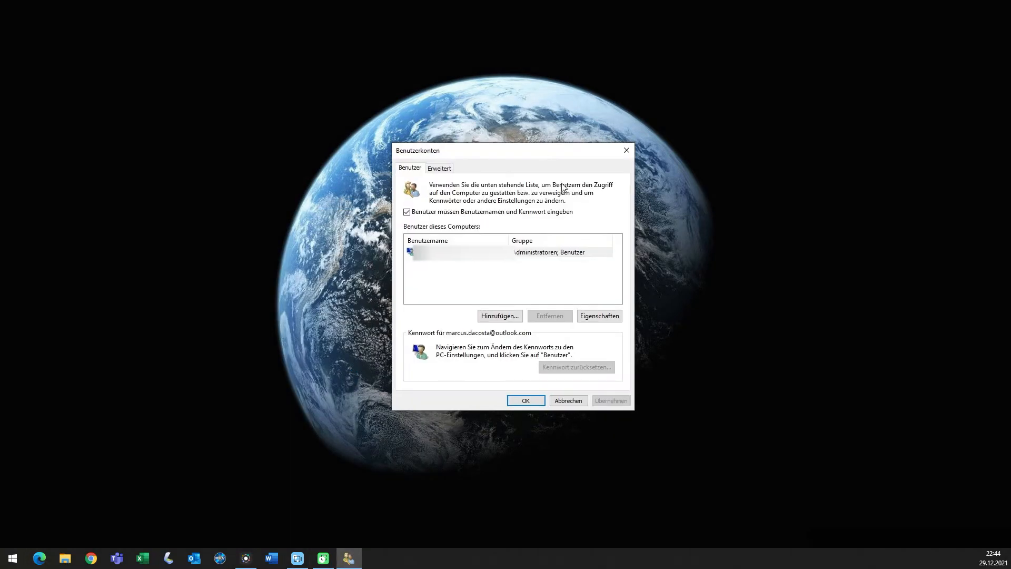
Clear 'Benutzer müssen Benutzernamen und Kennwort eingeben' and confirm with OK.
click(407, 212)
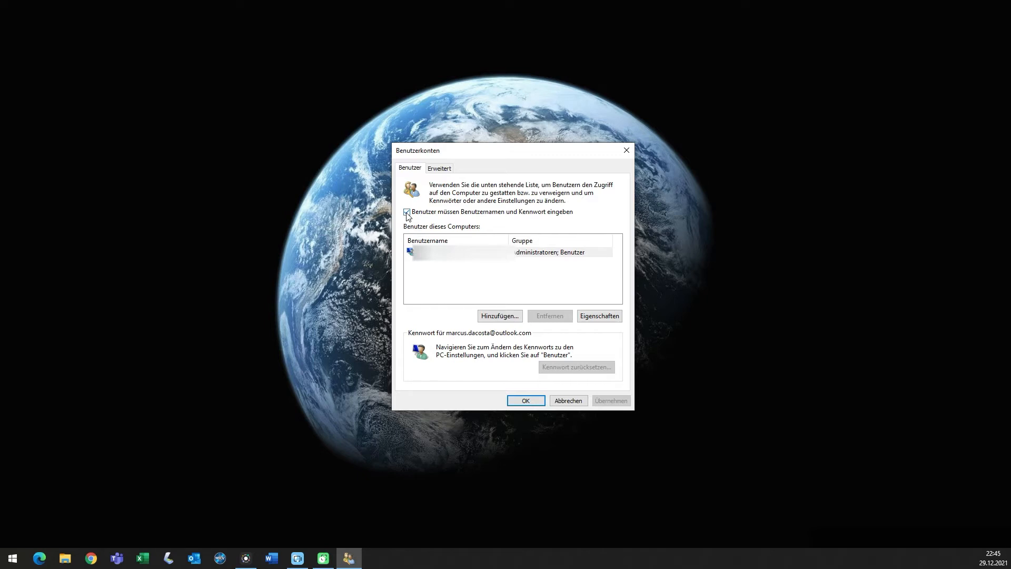
click(408, 213)
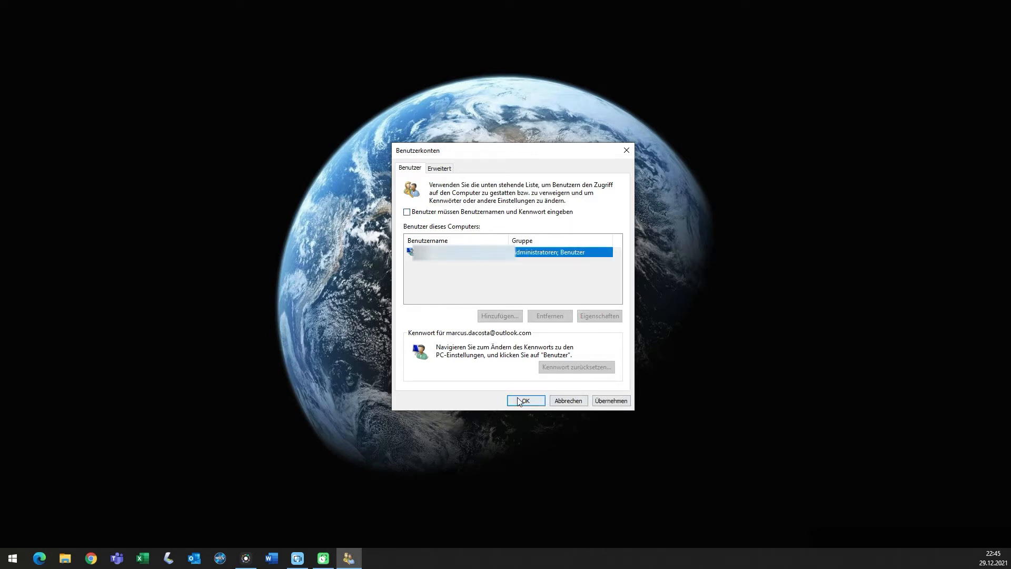
click(526, 400)
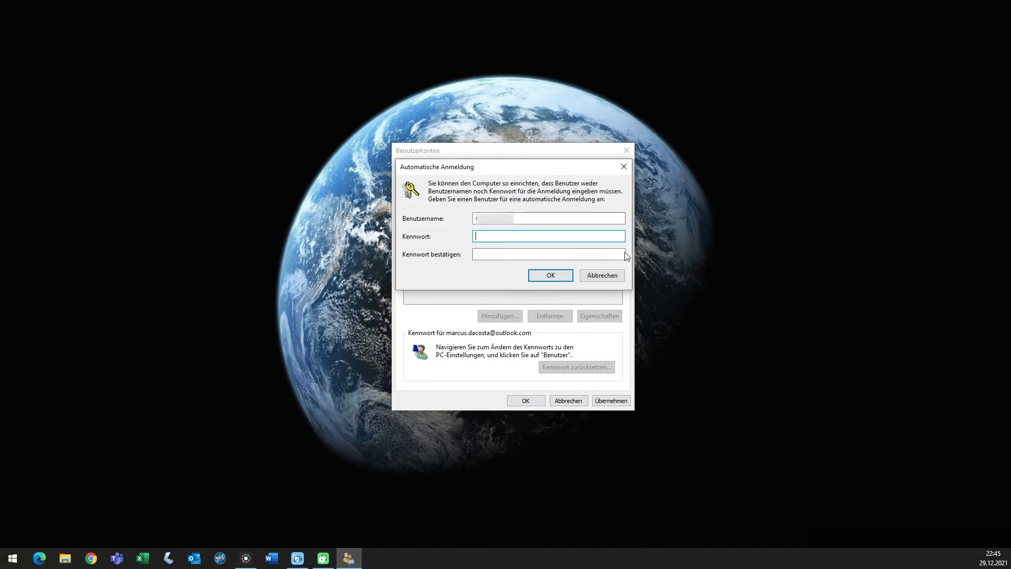
mouse_move(608, 265)
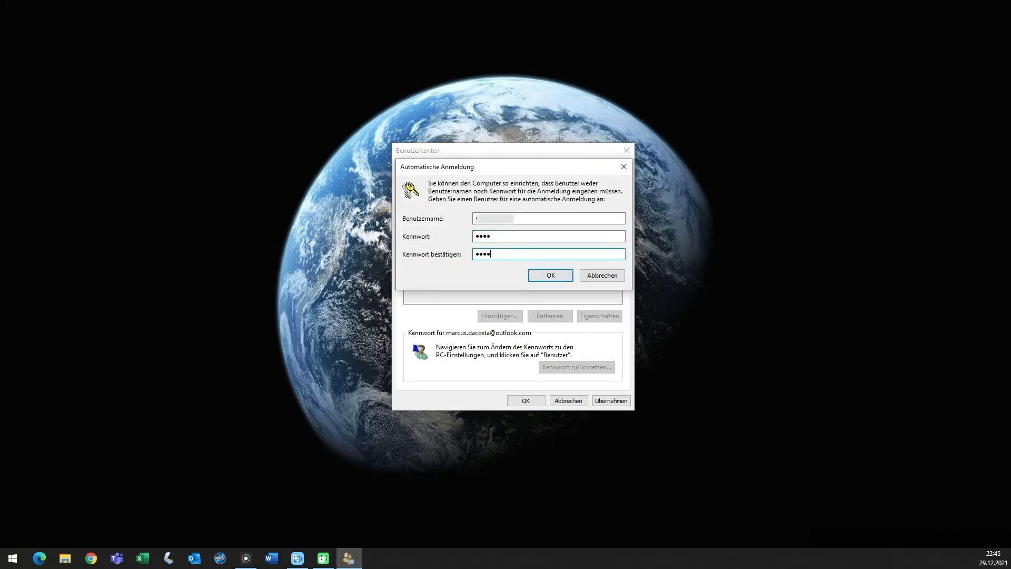
Confirm the account password in the Automatische Anmeldung prompt with OK.
click(550, 275)
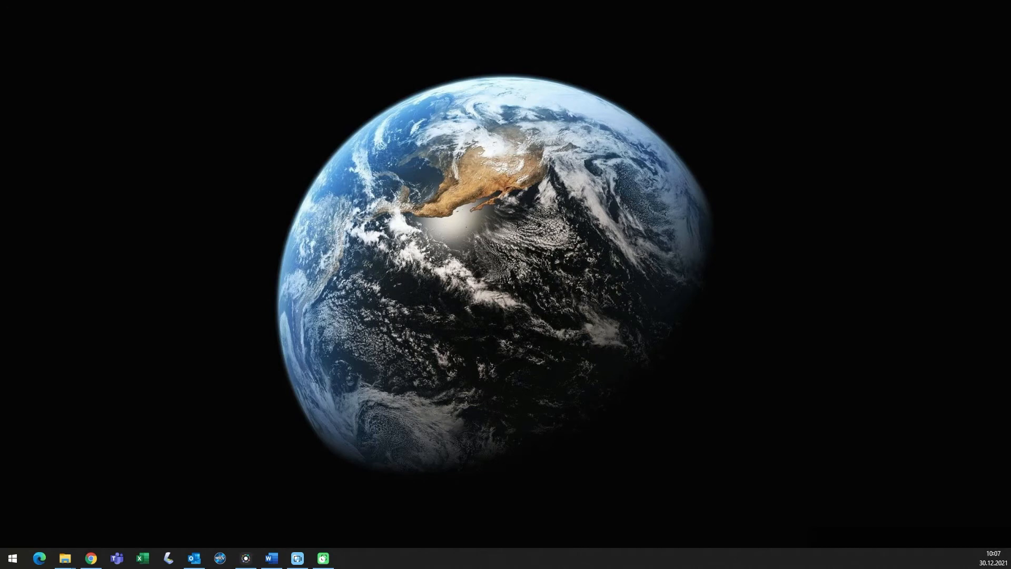
mouse_move(78, 531)
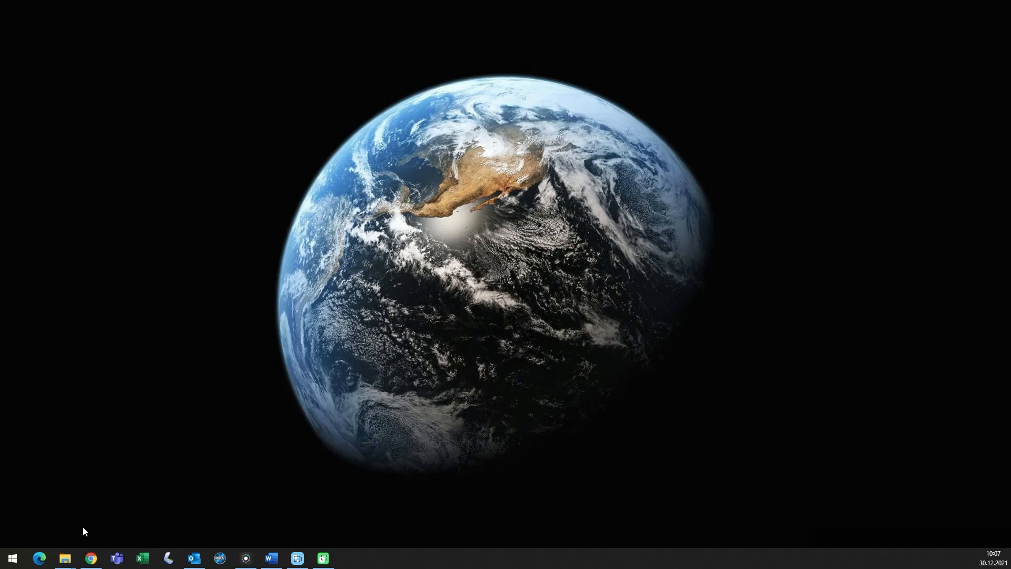
Open Einstellungen from the Start menu gear icon.
click(13, 558)
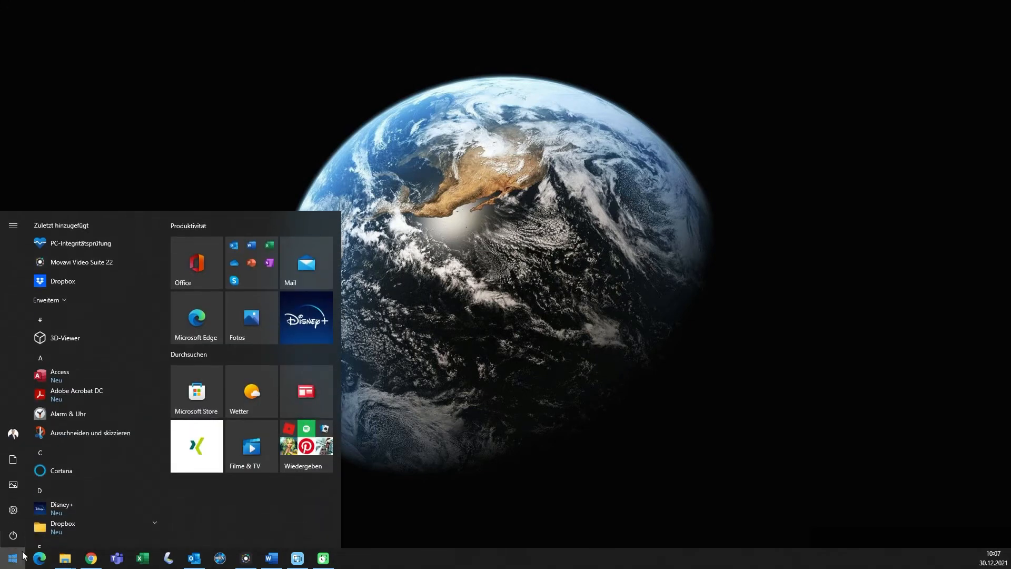
click(12, 508)
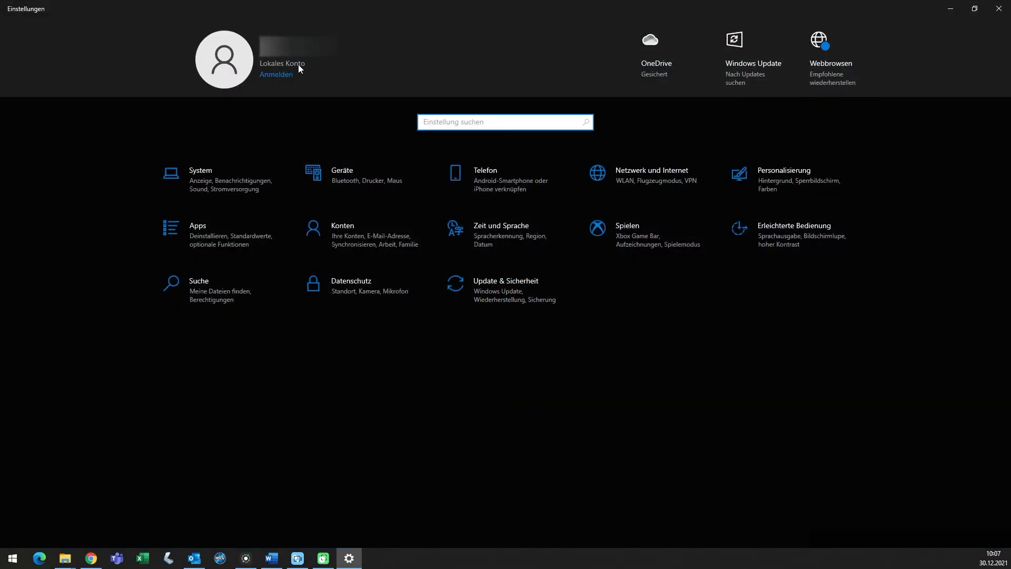
mouse_move(299, 68)
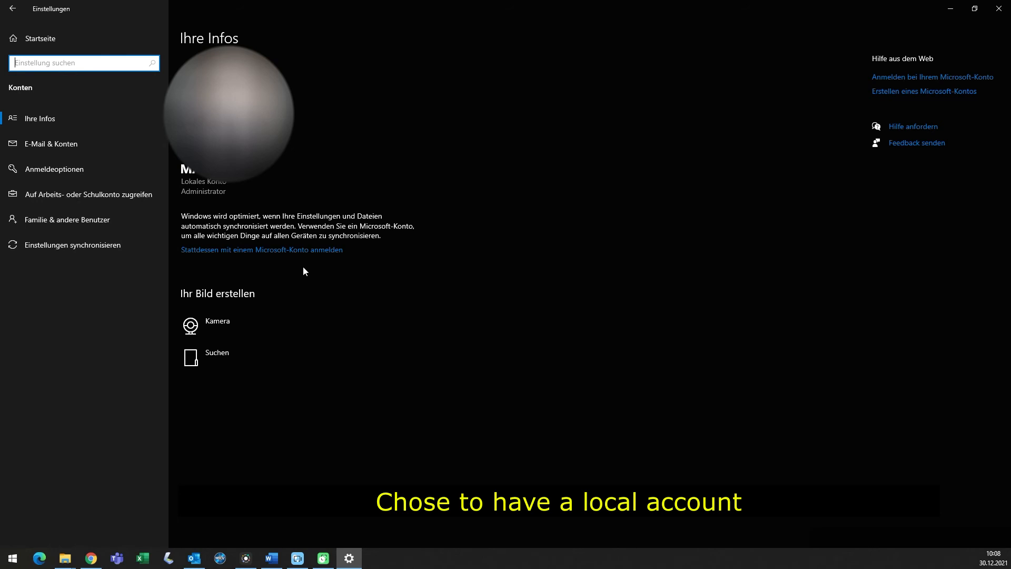
mouse_move(976, 547)
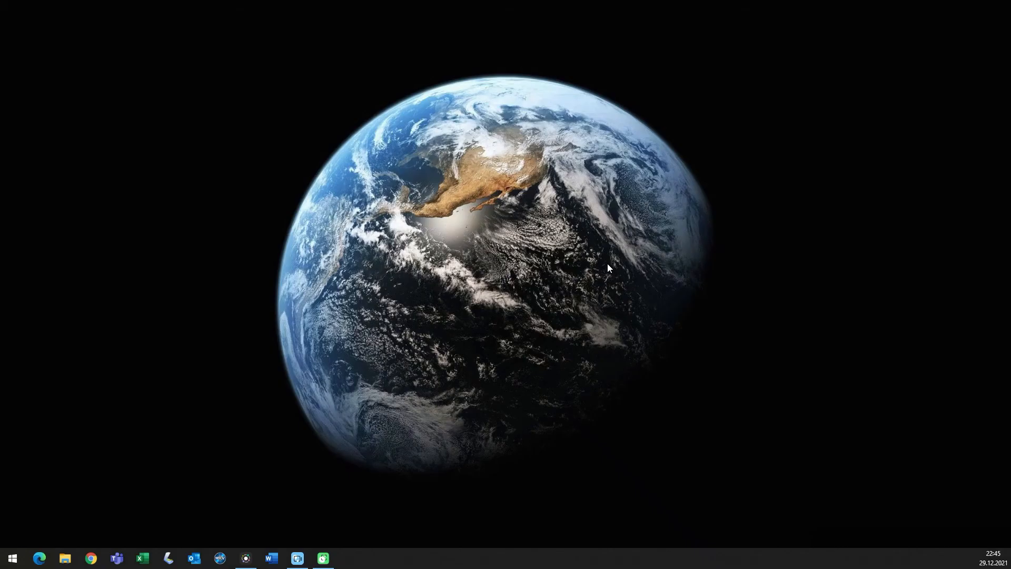
mouse_move(717, 380)
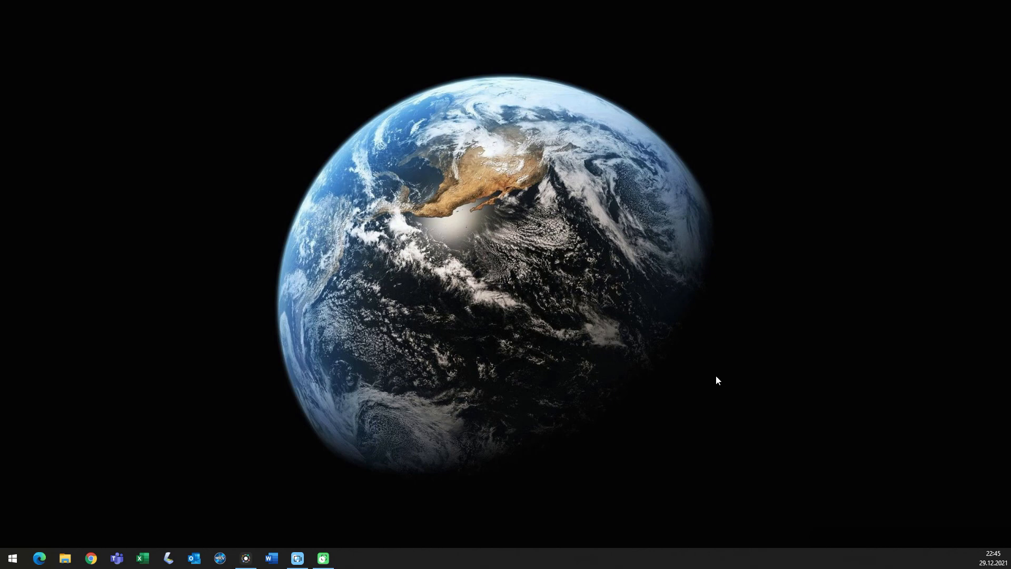